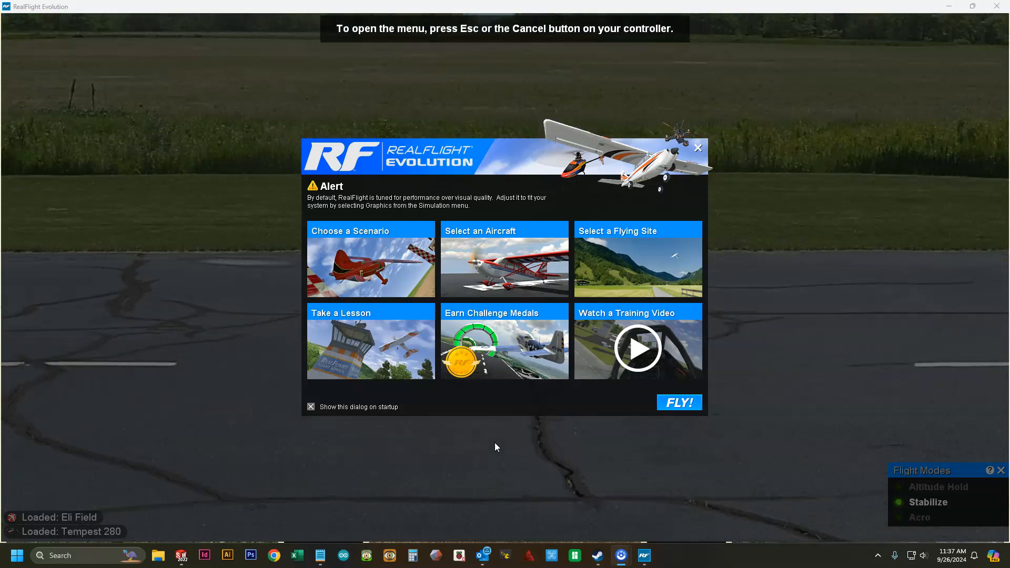
pyautogui.moveTo(601, 123)
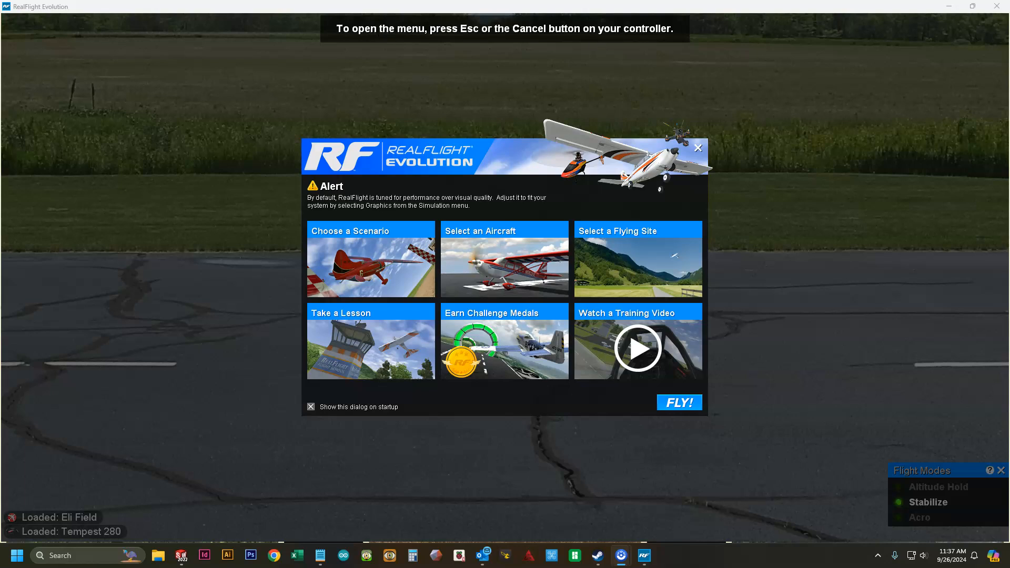
pyautogui.moveTo(742, 198)
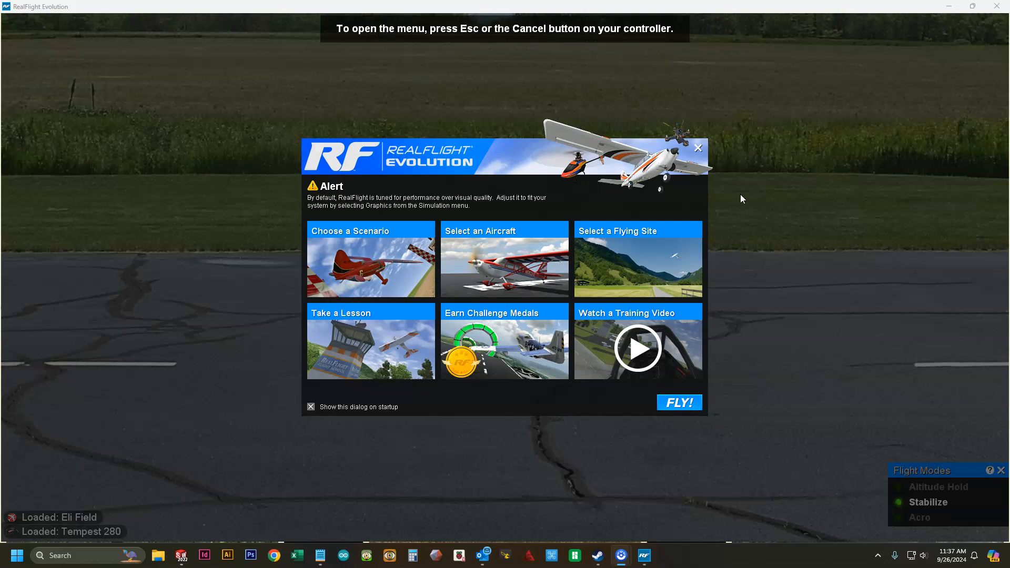
# Dismiss the welcome dialog and reach Configure Controller via Settings > Controller, showing the FS-i6S emulator
pyautogui.click(678, 401)
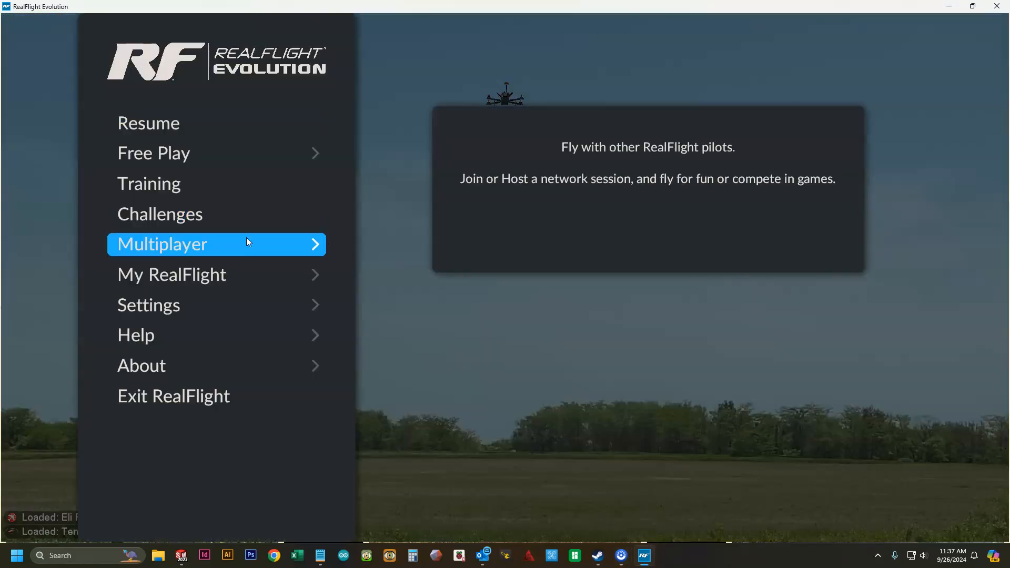
pyautogui.click(148, 305)
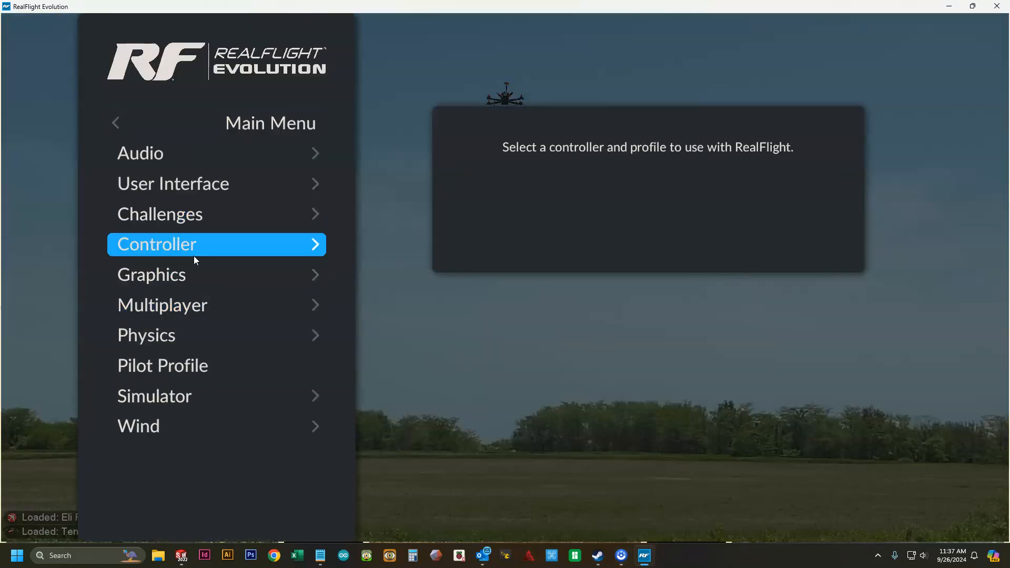
pyautogui.click(216, 244)
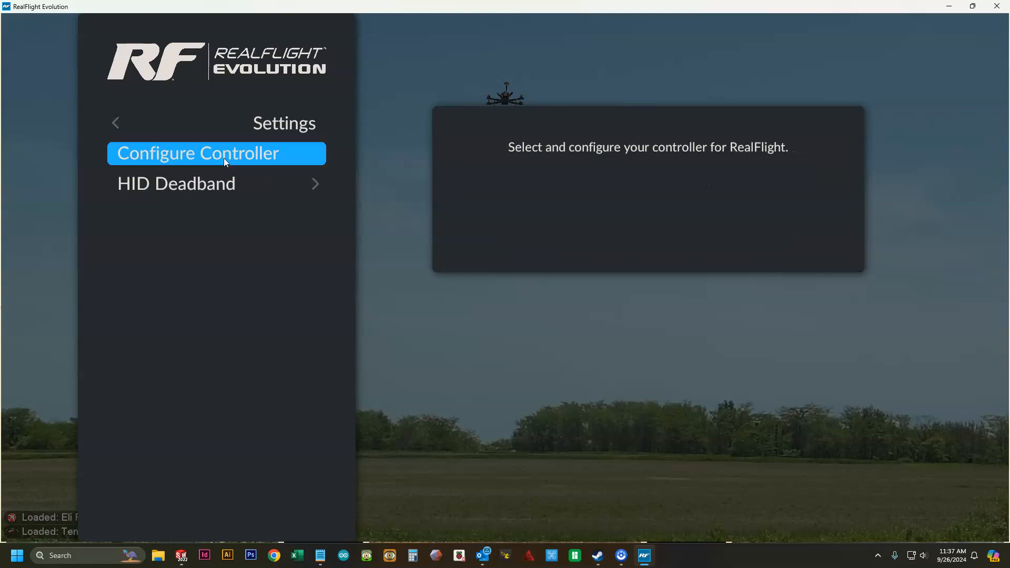
pyautogui.click(198, 154)
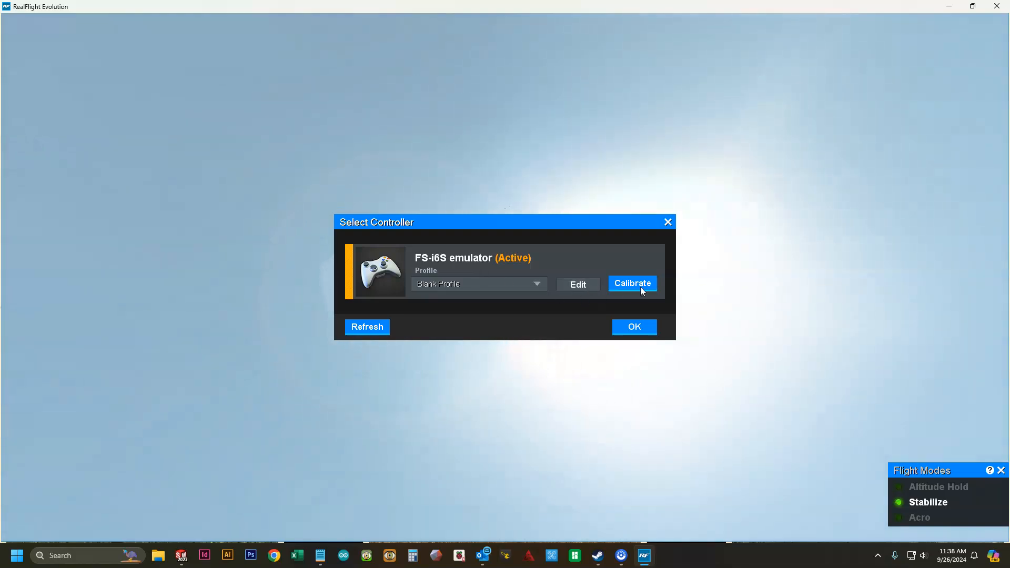
# Run the FS-i6S emulator calibration through centre and full-range steps and finish it
pyautogui.click(631, 283)
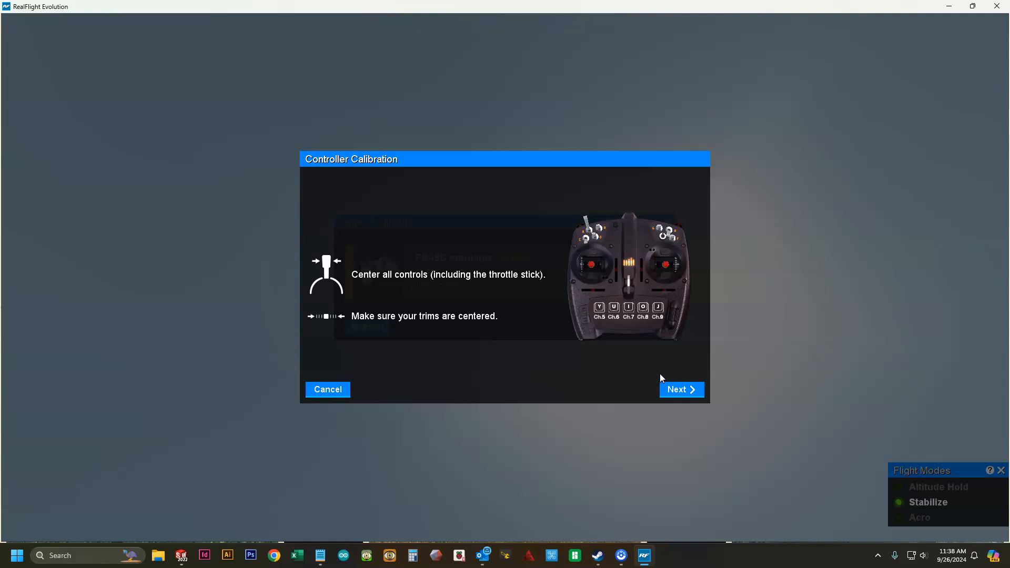
pyautogui.moveTo(470, 283)
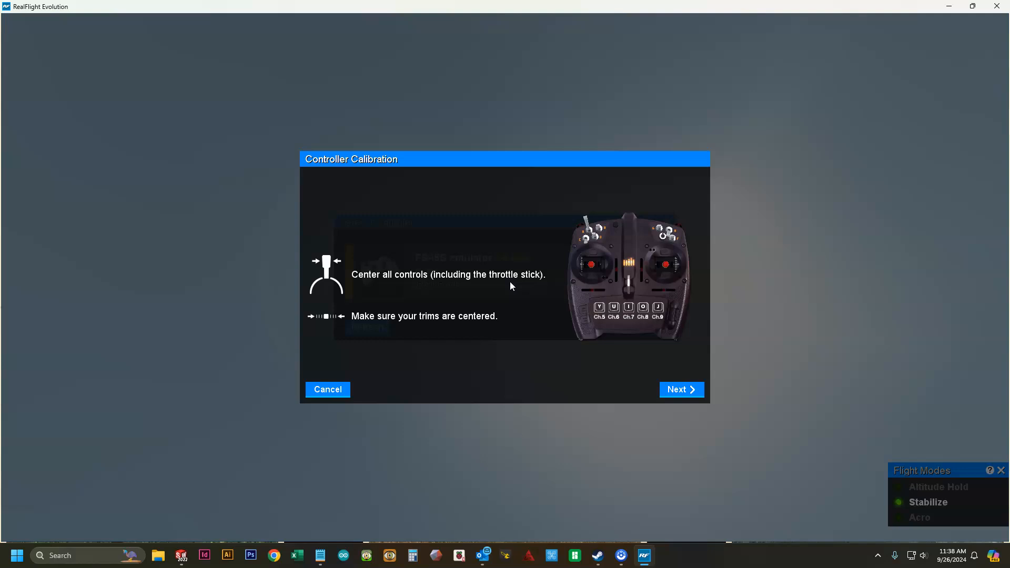
pyautogui.click(681, 390)
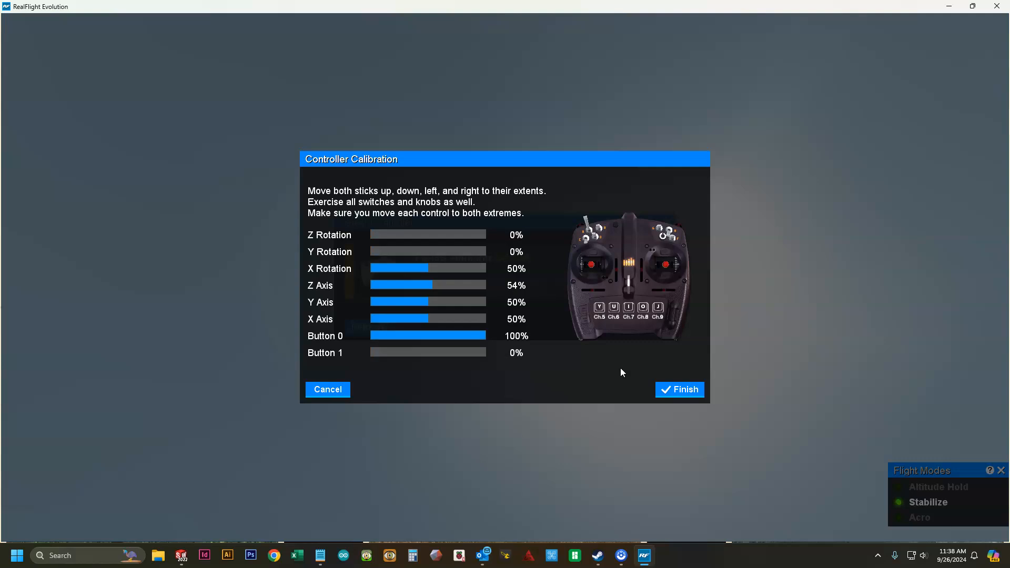
pyautogui.click(679, 389)
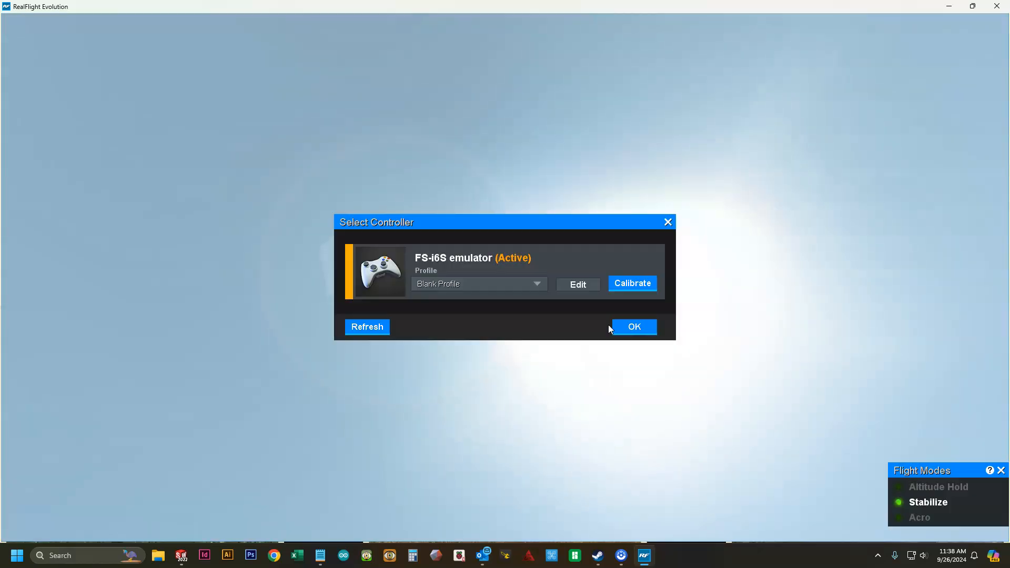
# In the blank profile editor, assign aileron X Axis, elevator Y Axis, rudder X Rotation and mode Z Rotation
pyautogui.click(577, 284)
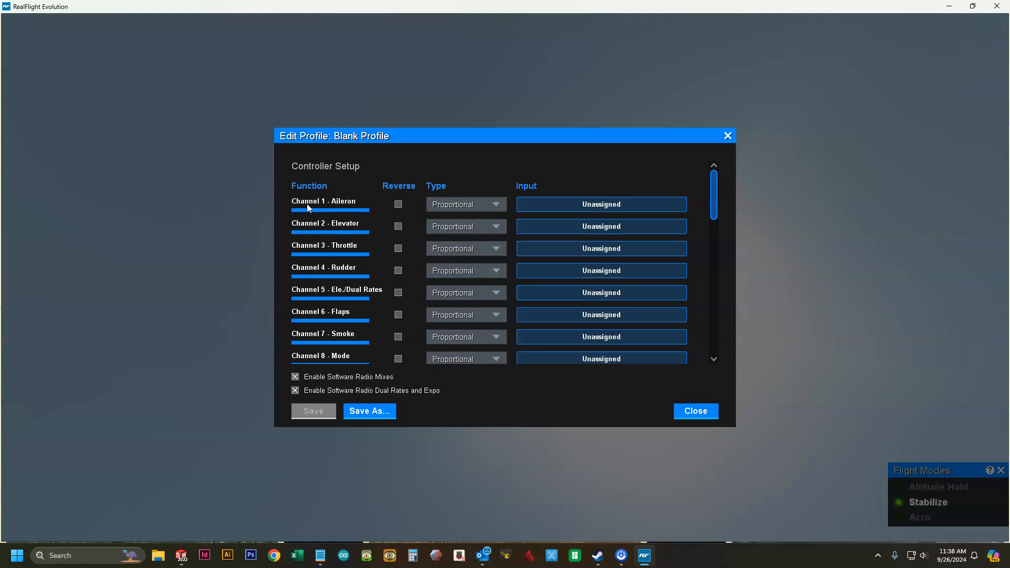
pyautogui.moveTo(334, 205)
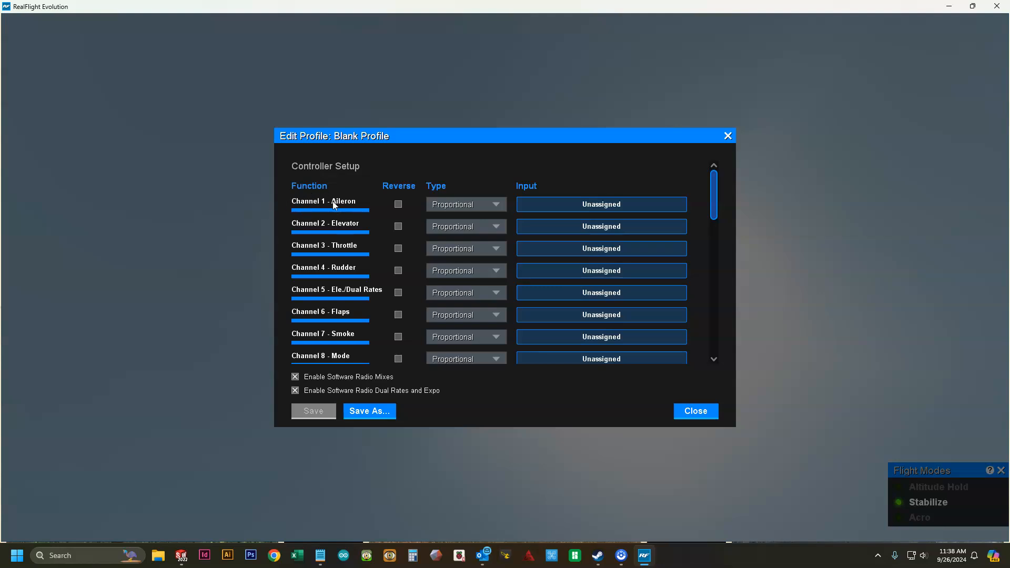
pyautogui.click(601, 204)
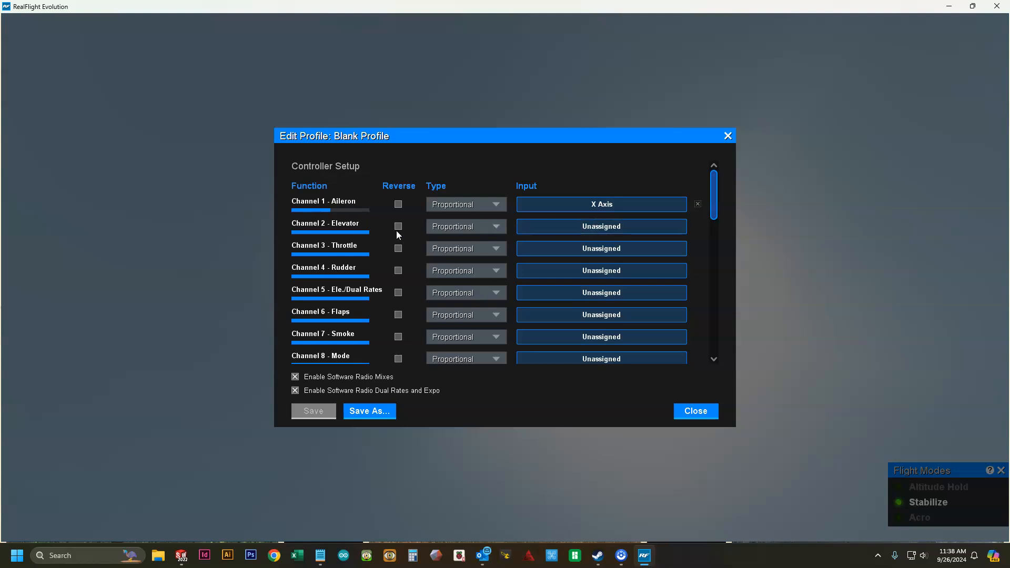
pyautogui.click(601, 227)
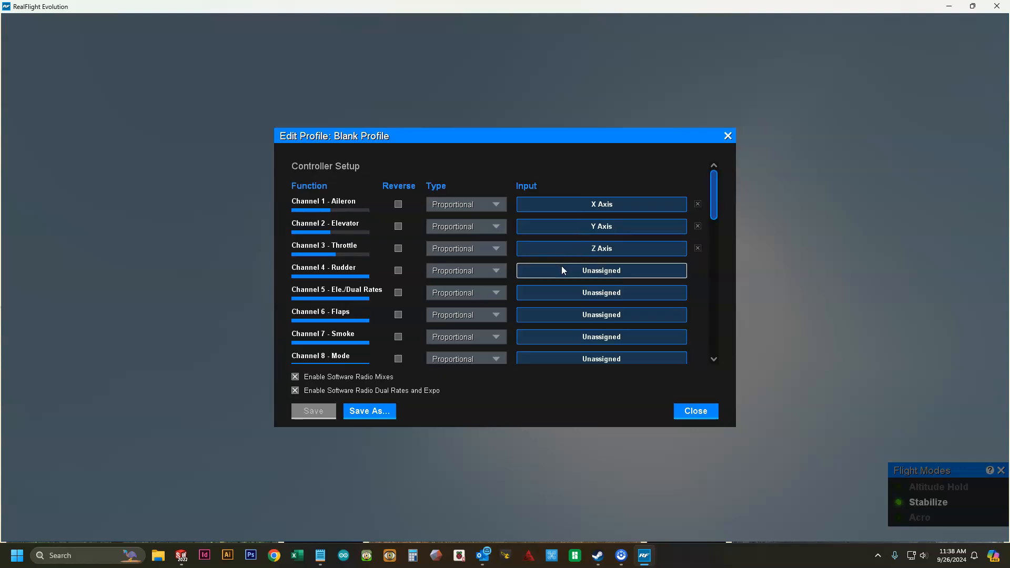
pyautogui.click(601, 271)
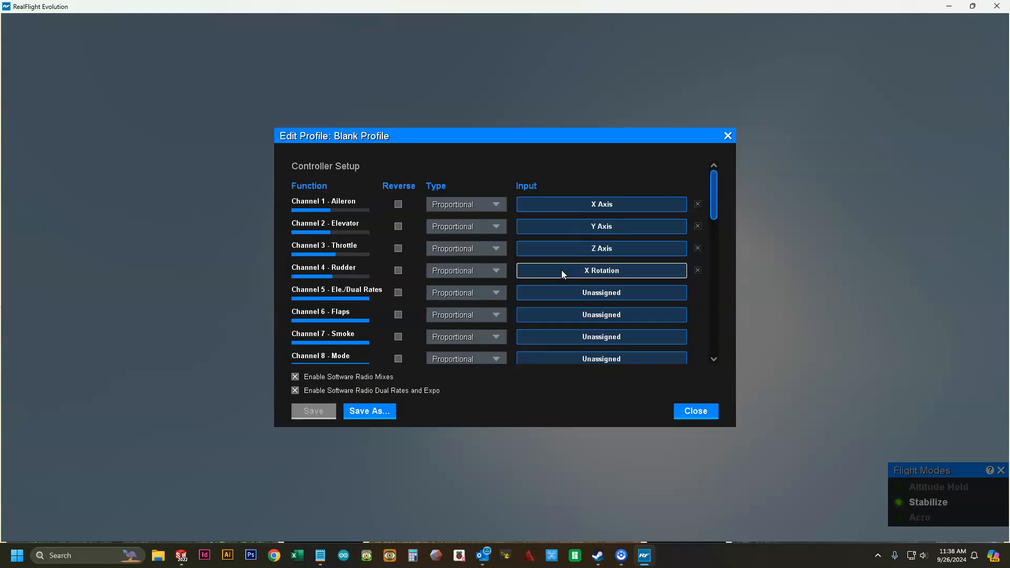
pyautogui.scroll(-3)
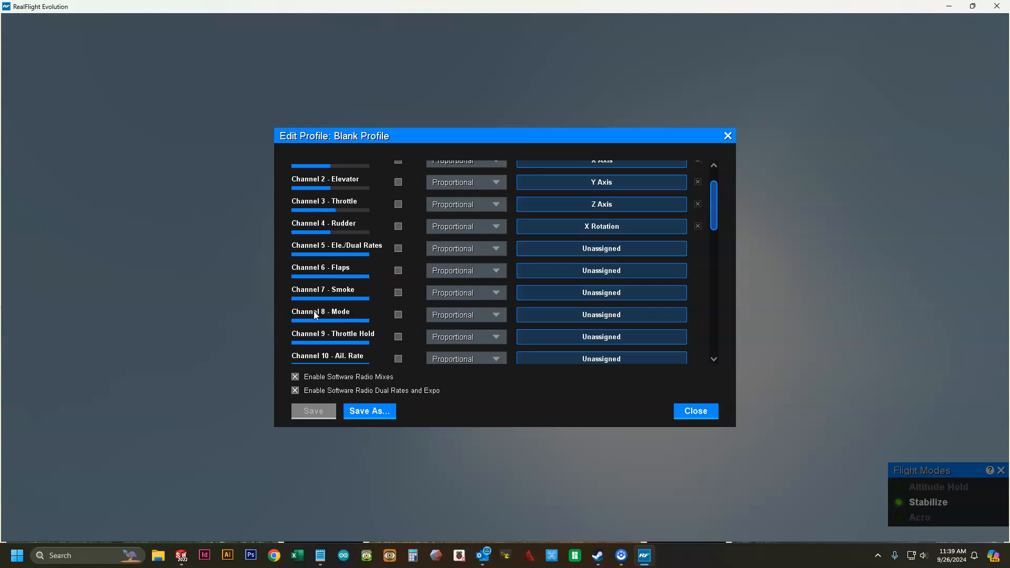
pyautogui.click(600, 315)
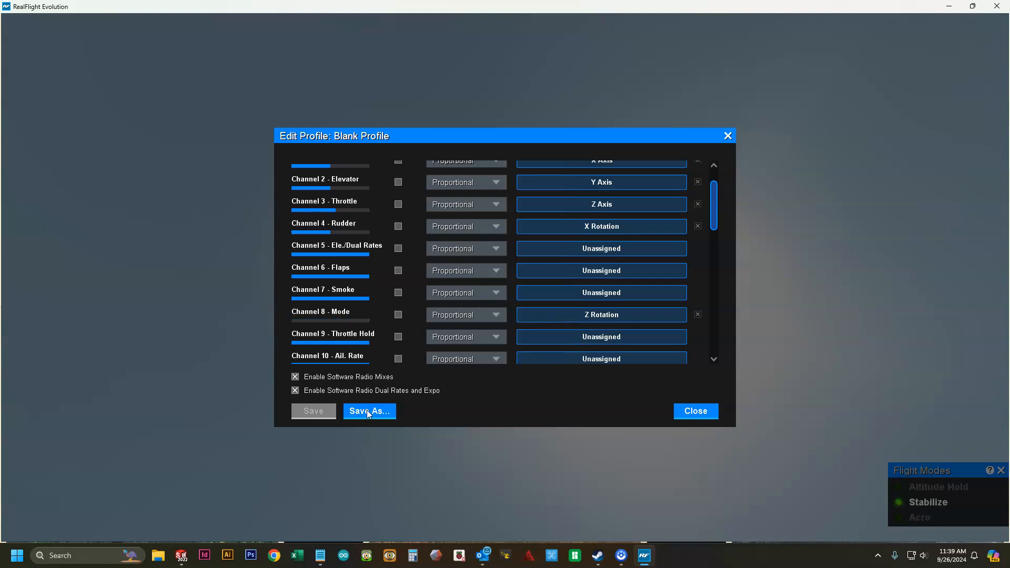
# Save the mapping as profile 'FS i6s', overwriting the existing one, and leave the editor
pyautogui.click(369, 412)
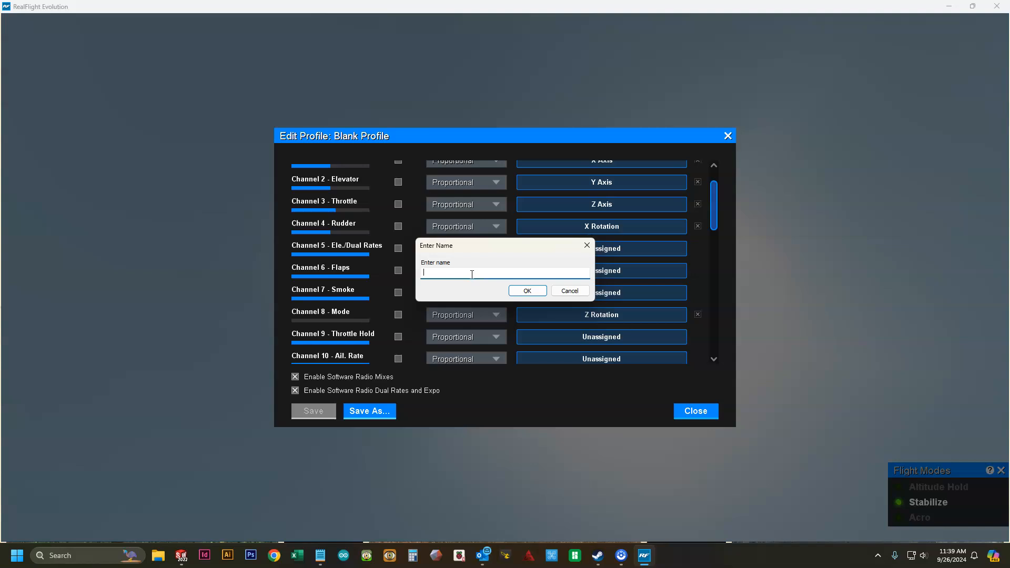
pyautogui.write('FS')
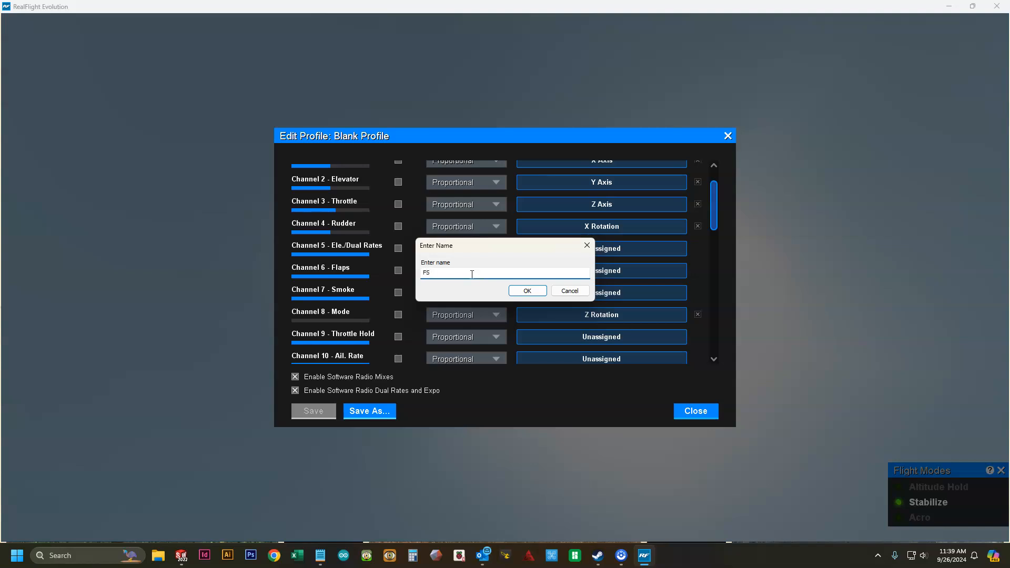
pyautogui.write('i6s')
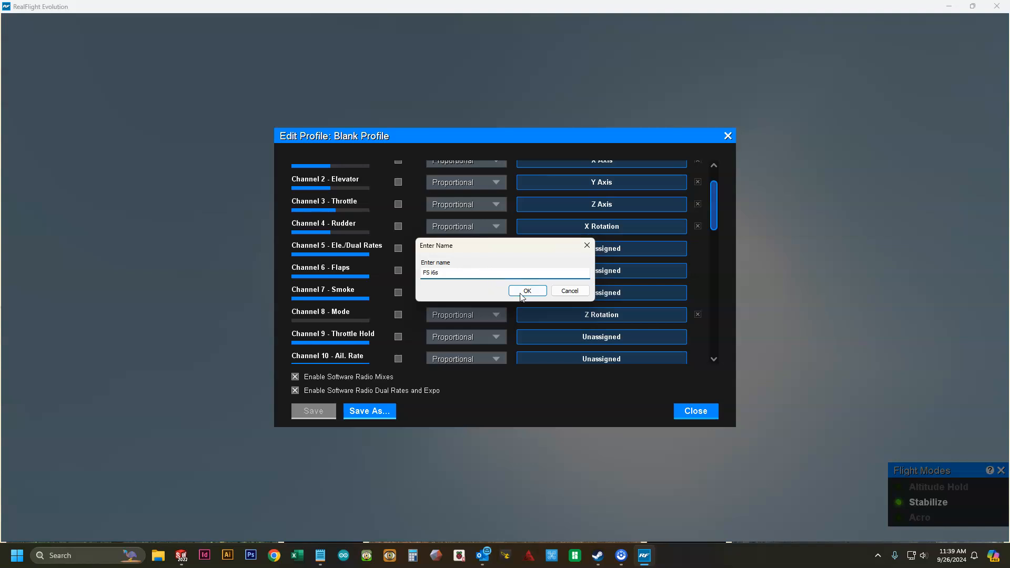
pyautogui.click(528, 290)
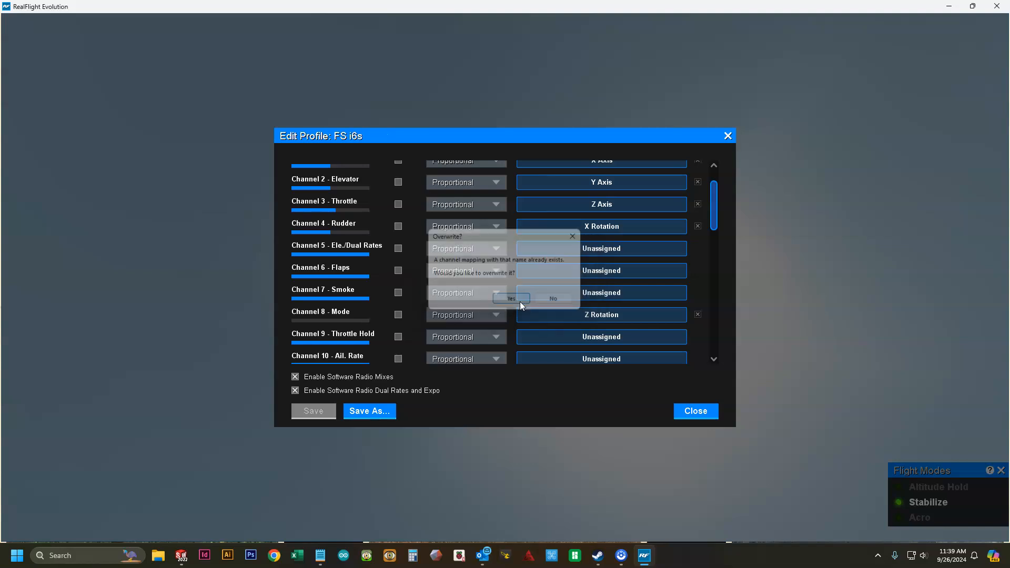
pyautogui.click(511, 297)
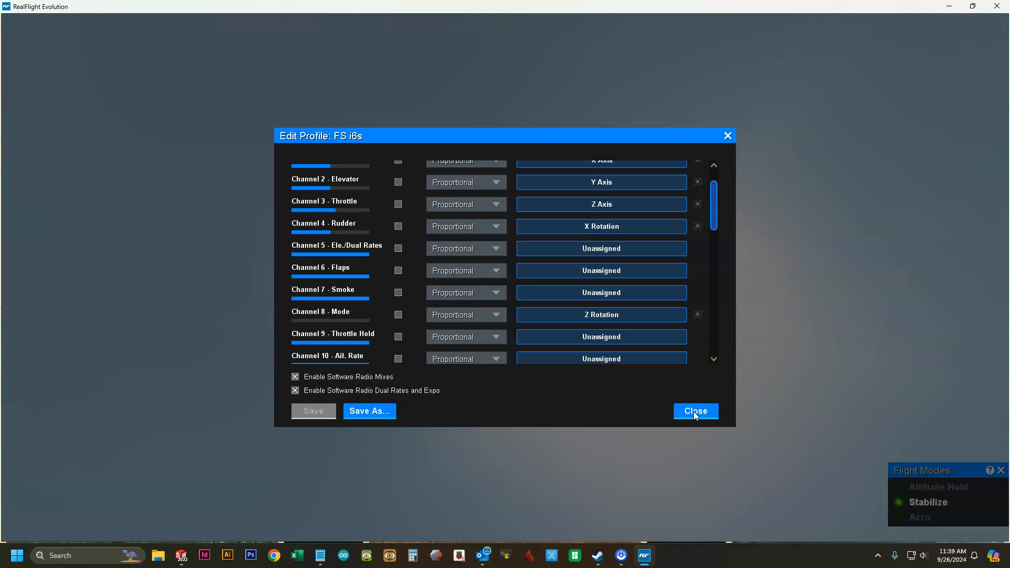
pyautogui.click(694, 412)
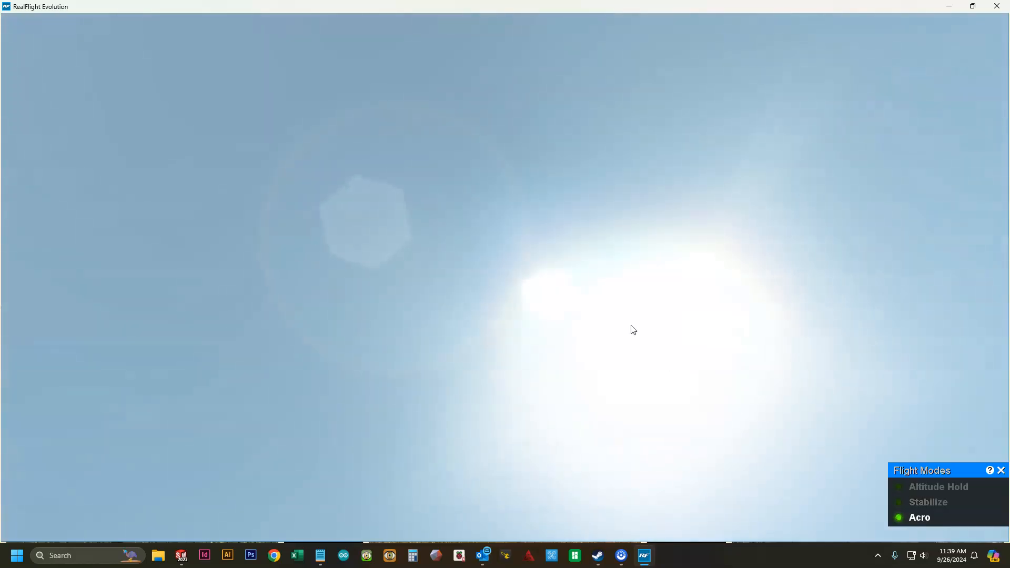
pyautogui.moveTo(81, 78)
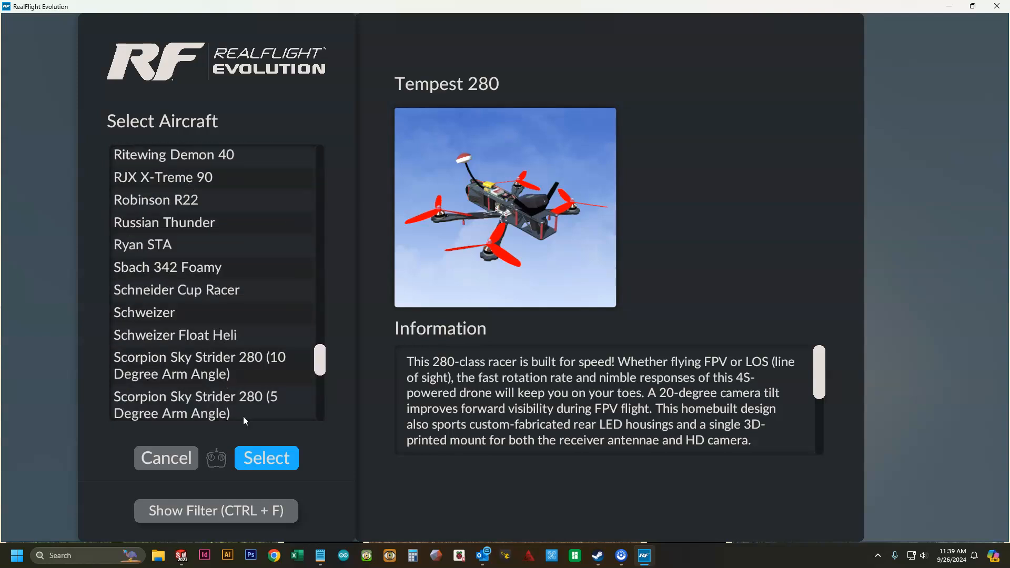
# Select the Explorer 580 drone from the aircraft list and load it for Eli Field
pyautogui.click(214, 510)
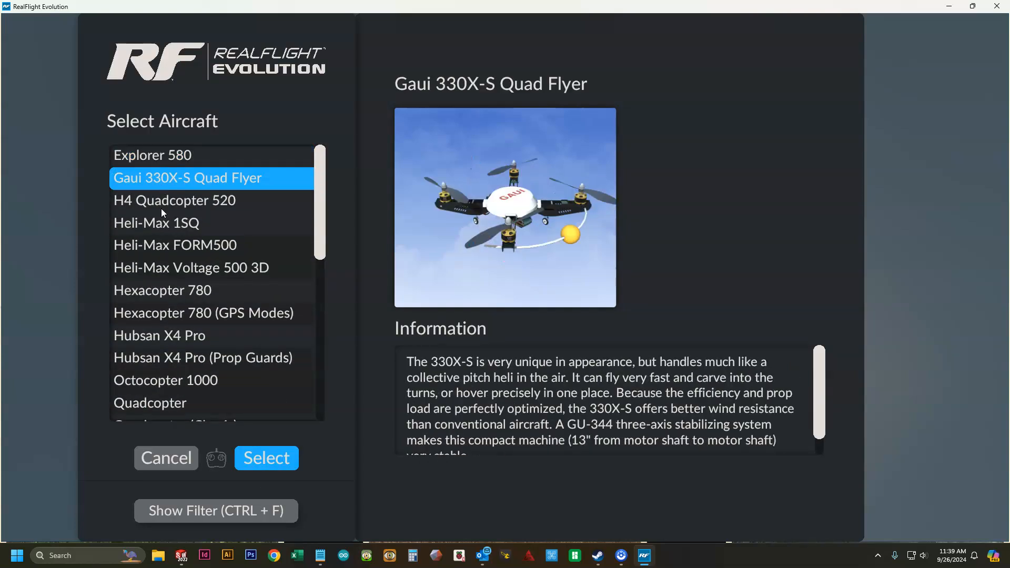
pyautogui.click(153, 154)
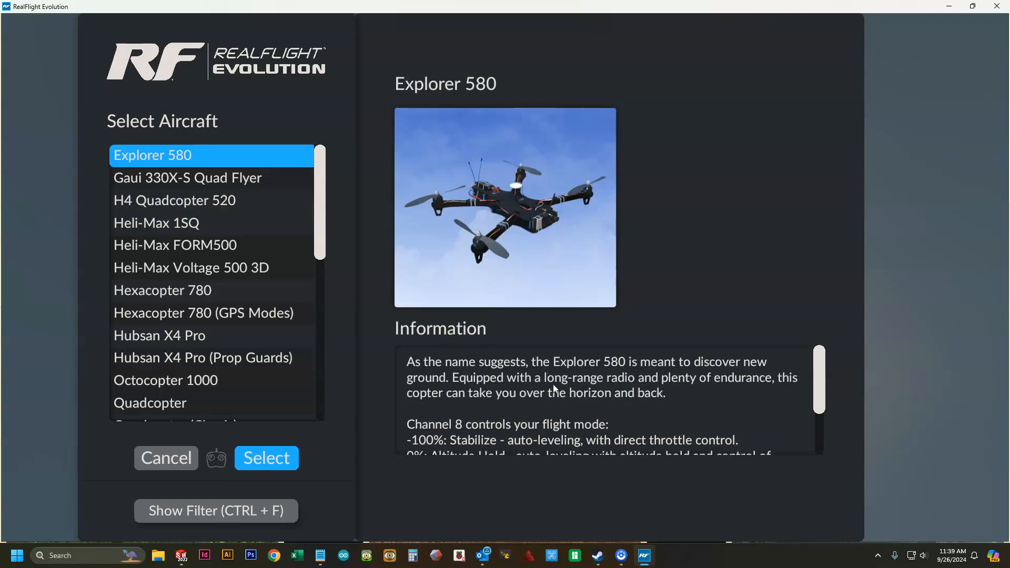
pyautogui.scroll(-3)
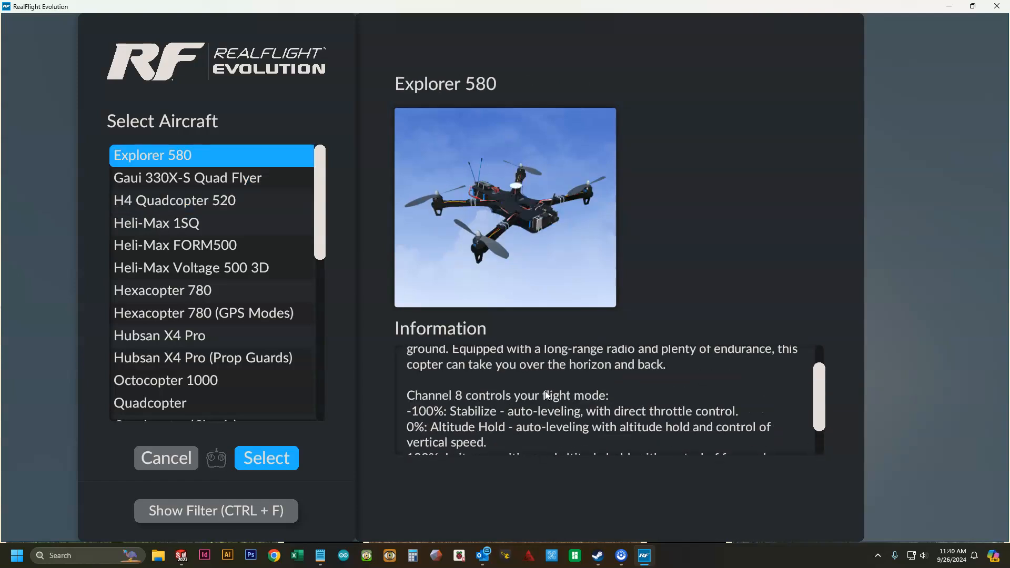
pyautogui.moveTo(260, 415)
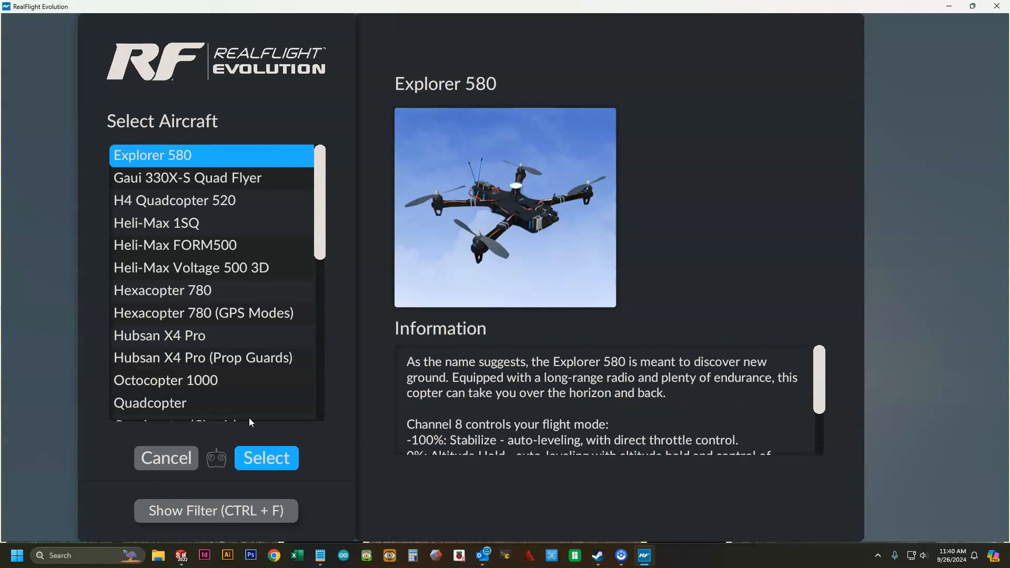
pyautogui.click(265, 457)
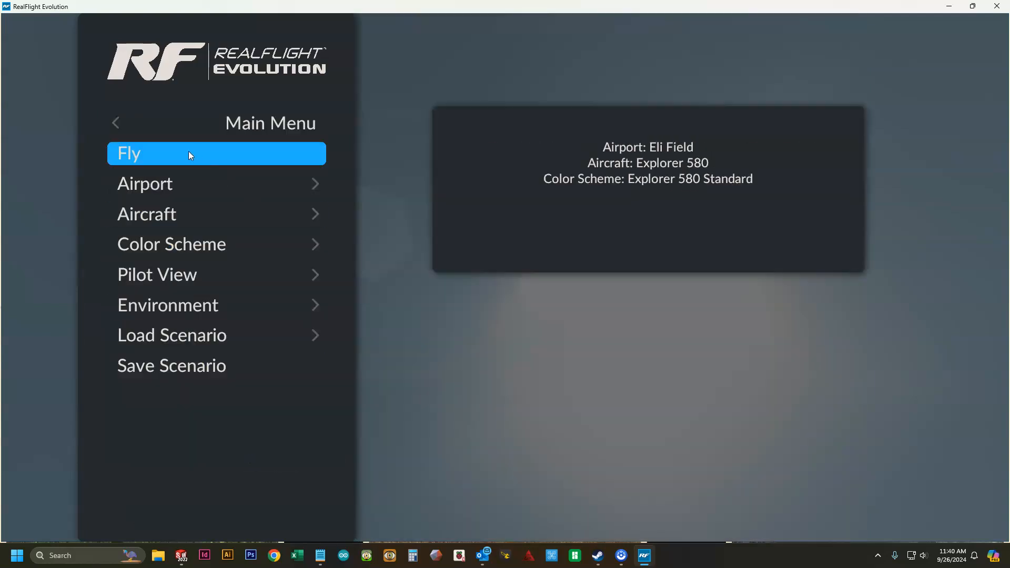
# Start the flight on the Eli Field runway and change the drone's flight mode
pyautogui.click(194, 154)
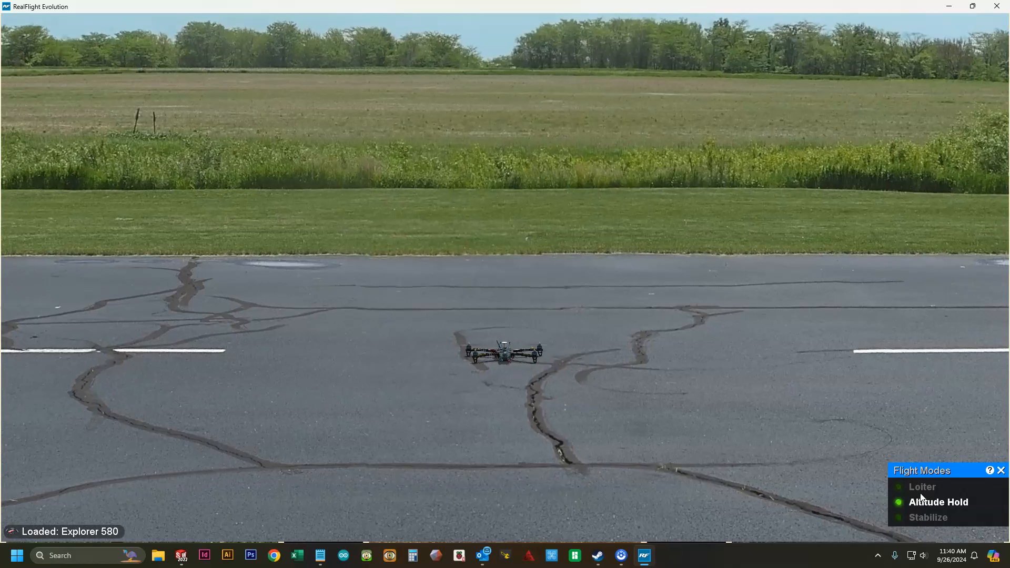
pyautogui.click(928, 517)
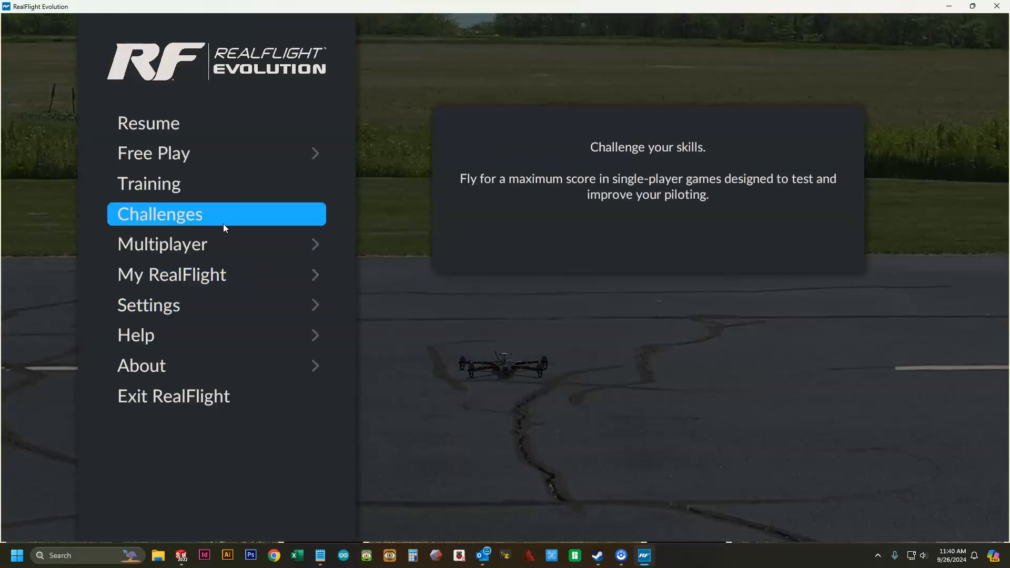
# In the FS i6s profile, tick Reverse for Channel 1 - Aileron and save the profile
pyautogui.click(148, 305)
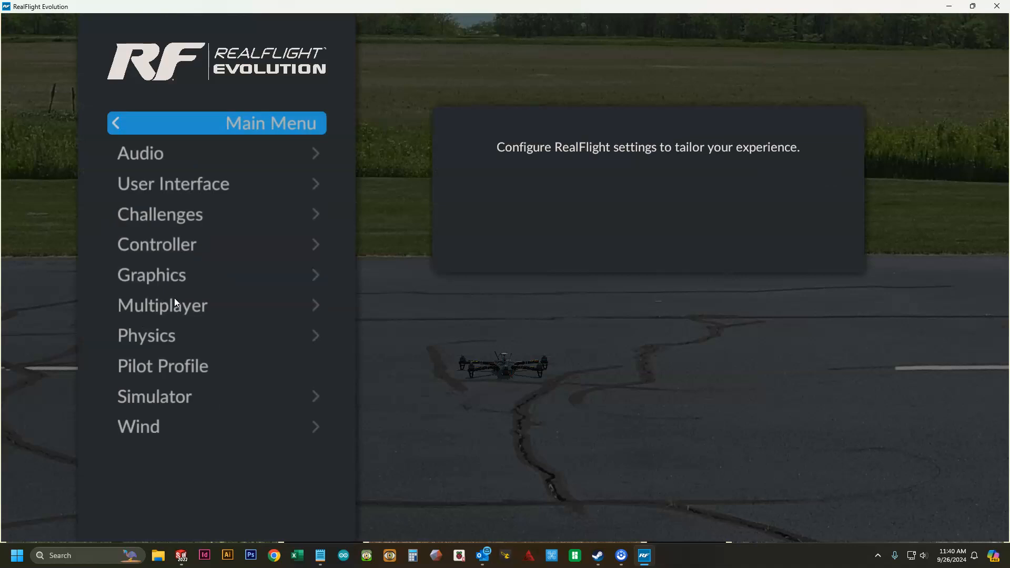
pyautogui.click(157, 244)
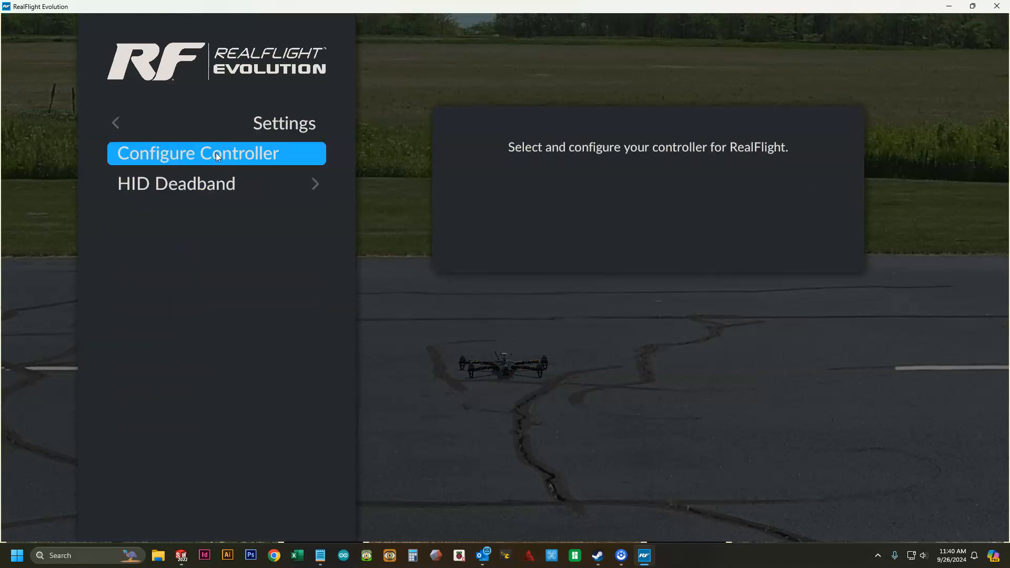
pyautogui.click(216, 154)
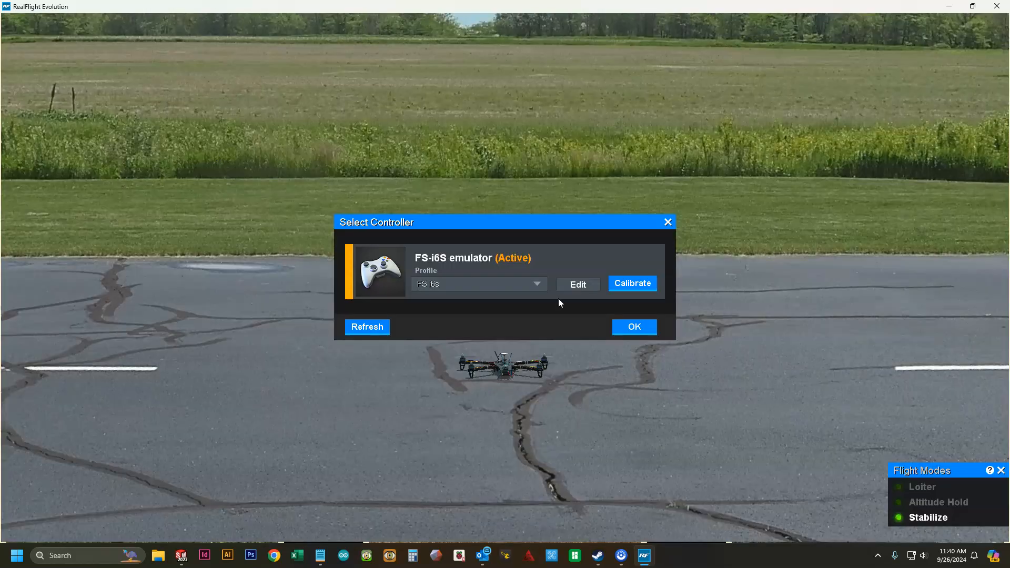
pyautogui.click(577, 284)
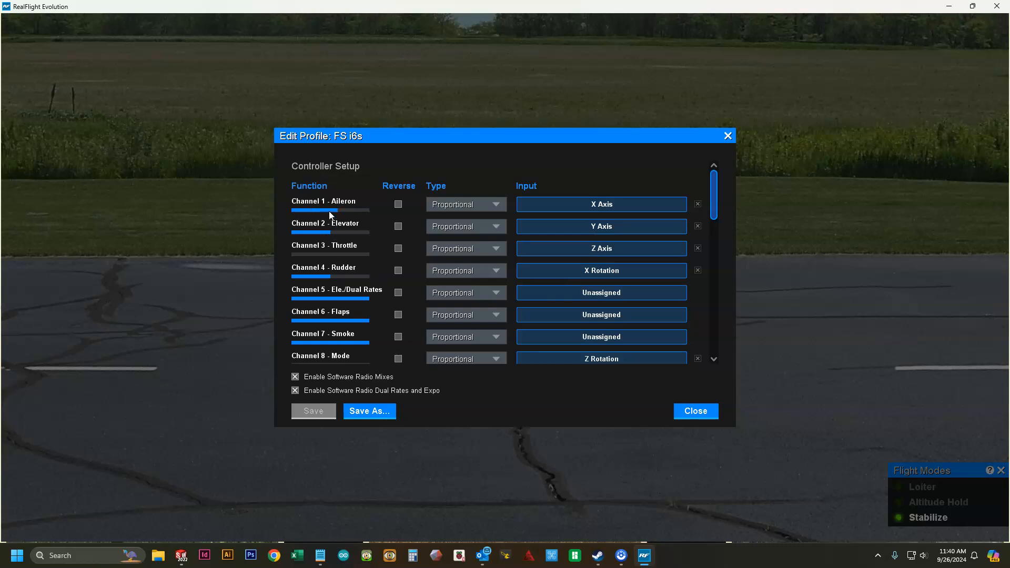
pyautogui.click(398, 204)
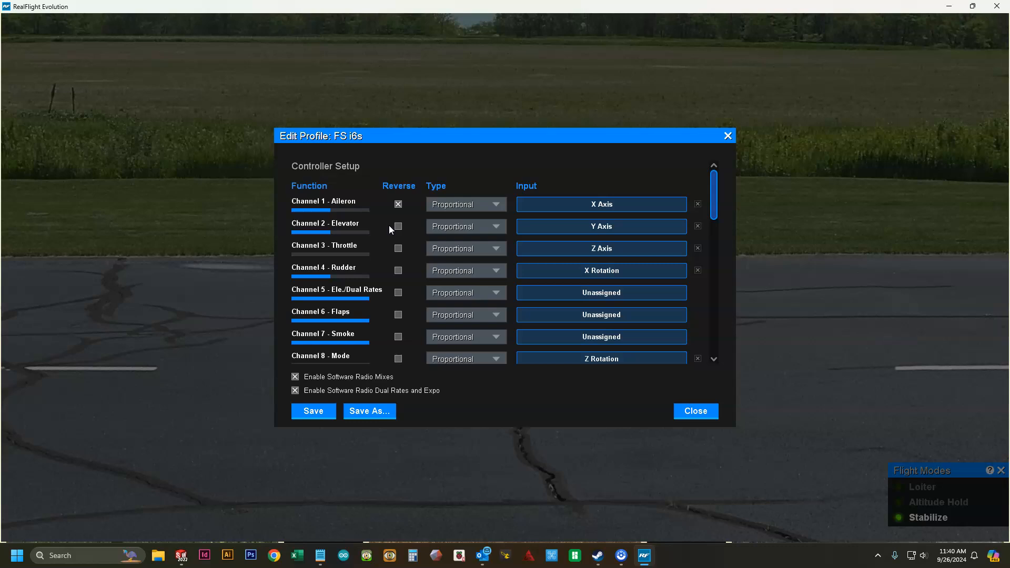
pyautogui.click(398, 270)
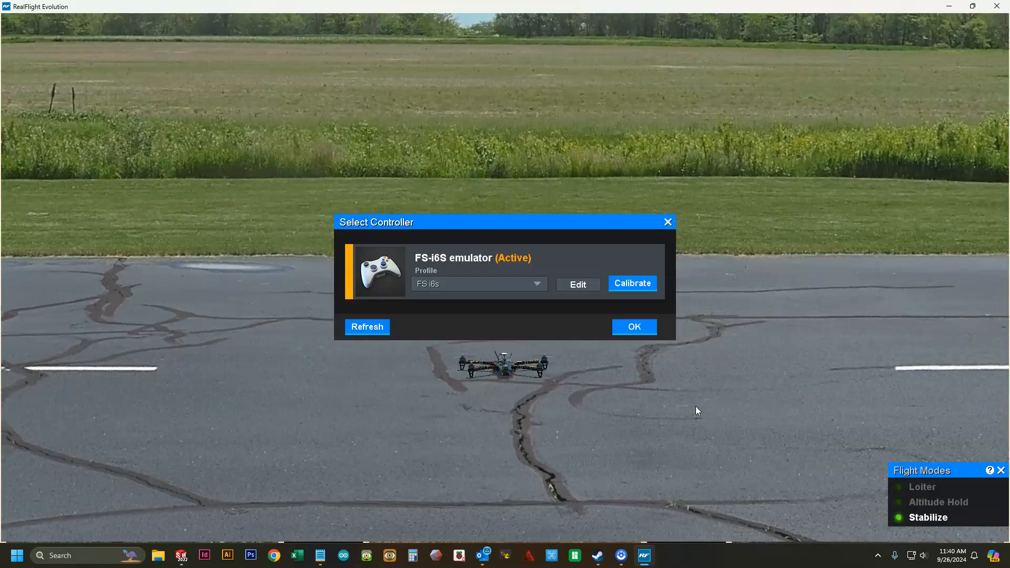
# Close Select Controller with OK and fly the Explorer 580 in Loiter mode back to the runway
pyautogui.click(634, 326)
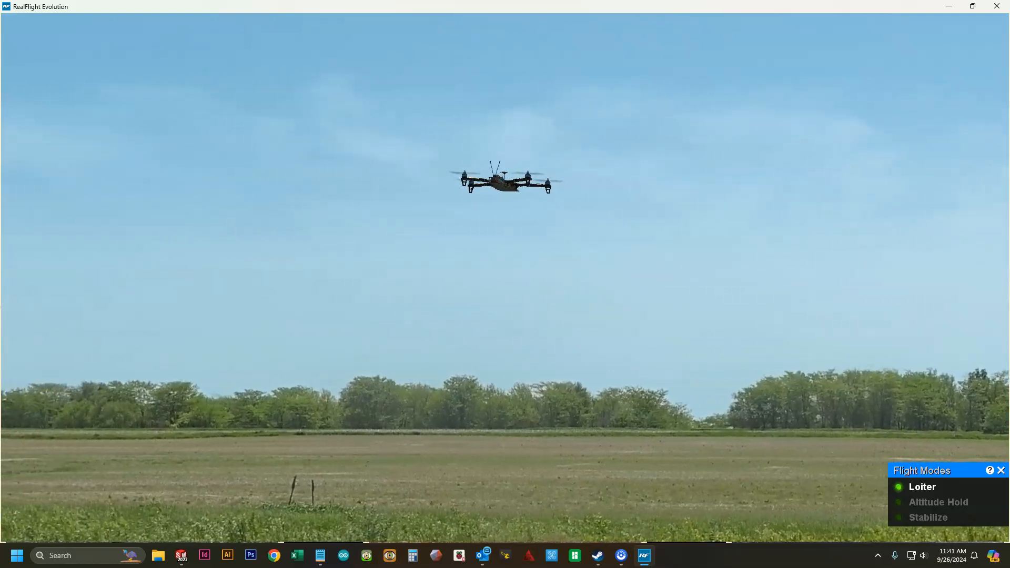
pyautogui.click(938, 502)
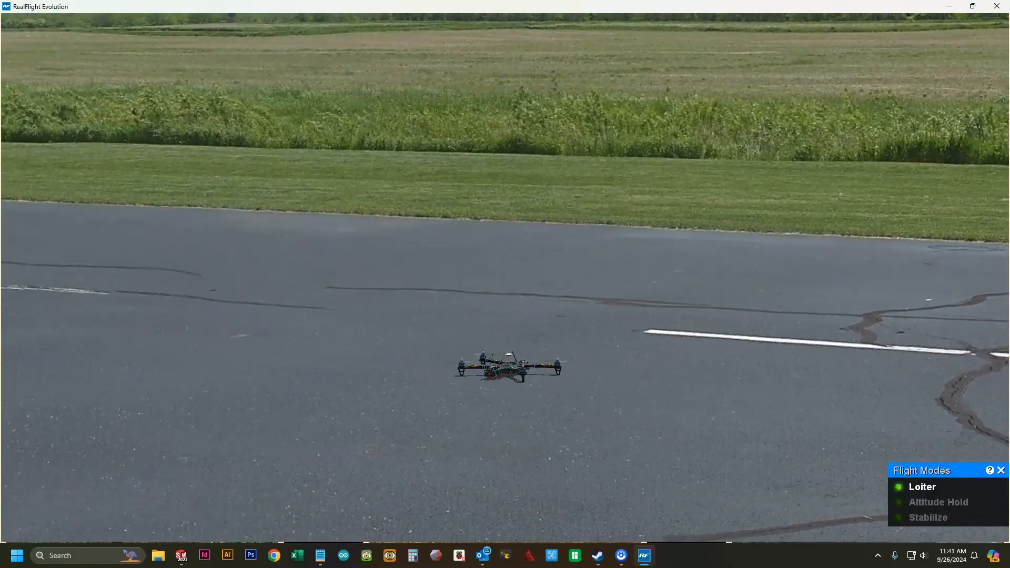
pyautogui.moveTo(581, 329)
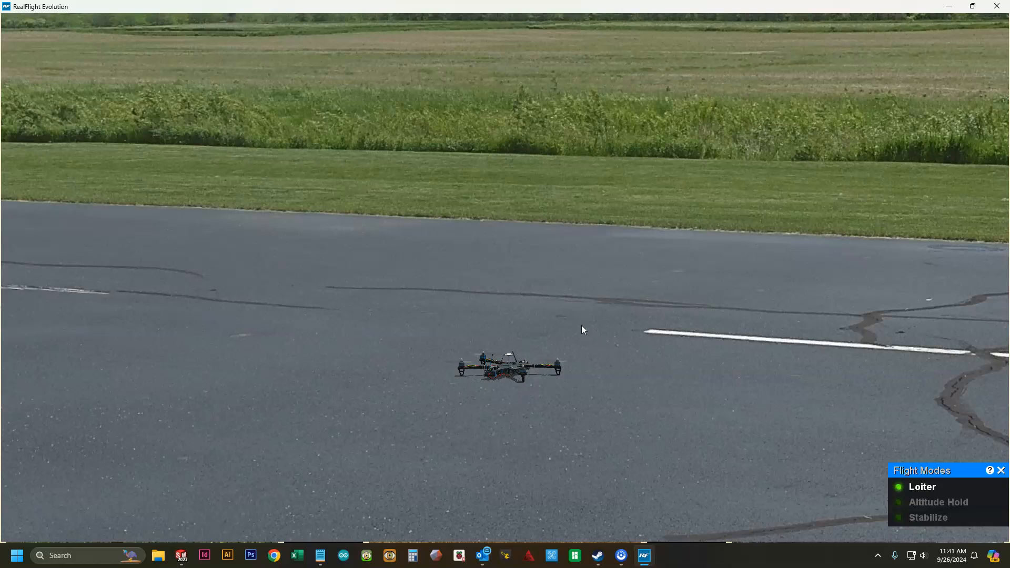